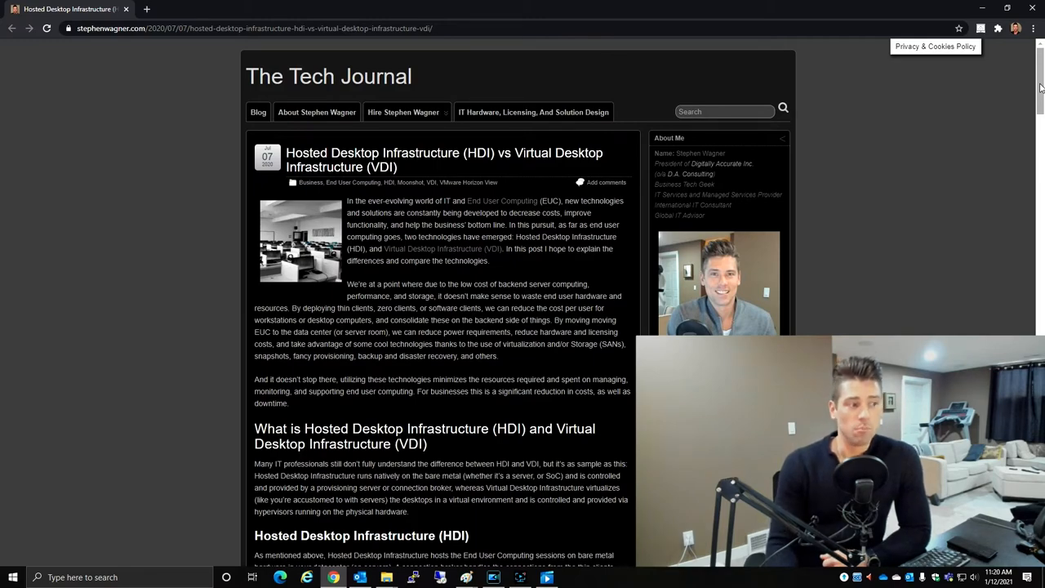
scroll(down, 3)
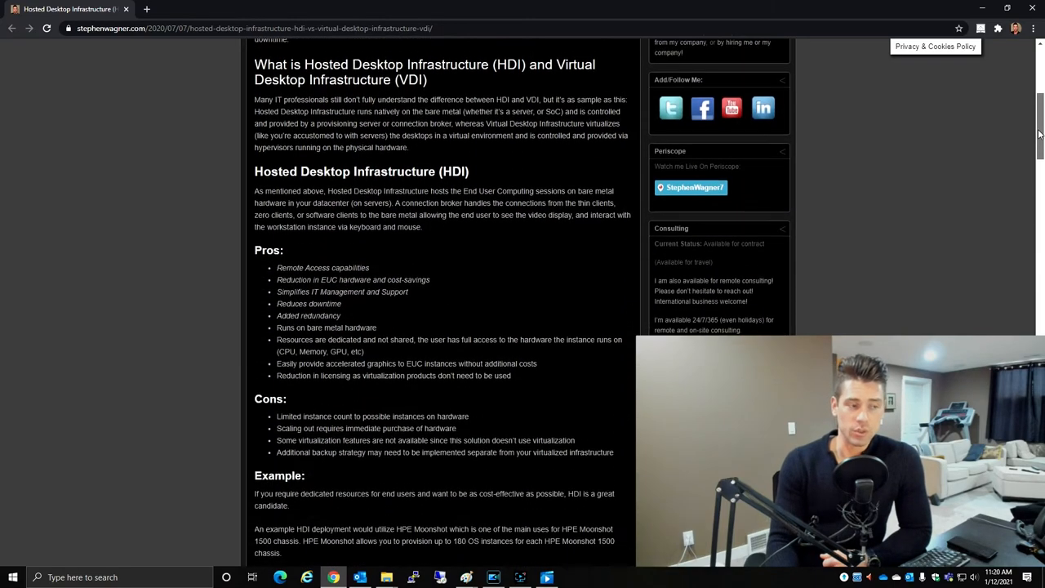
scroll(down, 3)
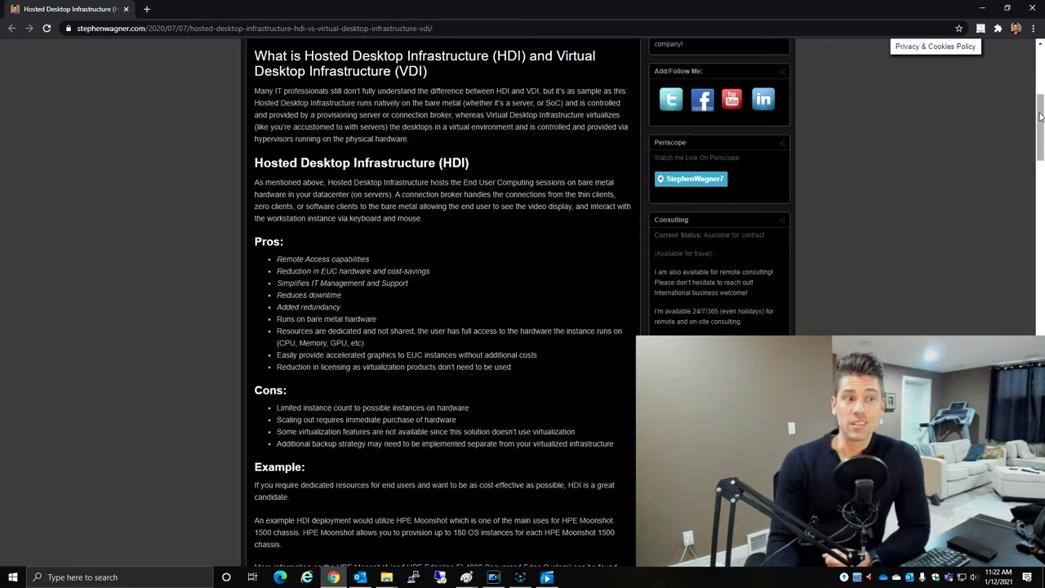
scroll(down, 3)
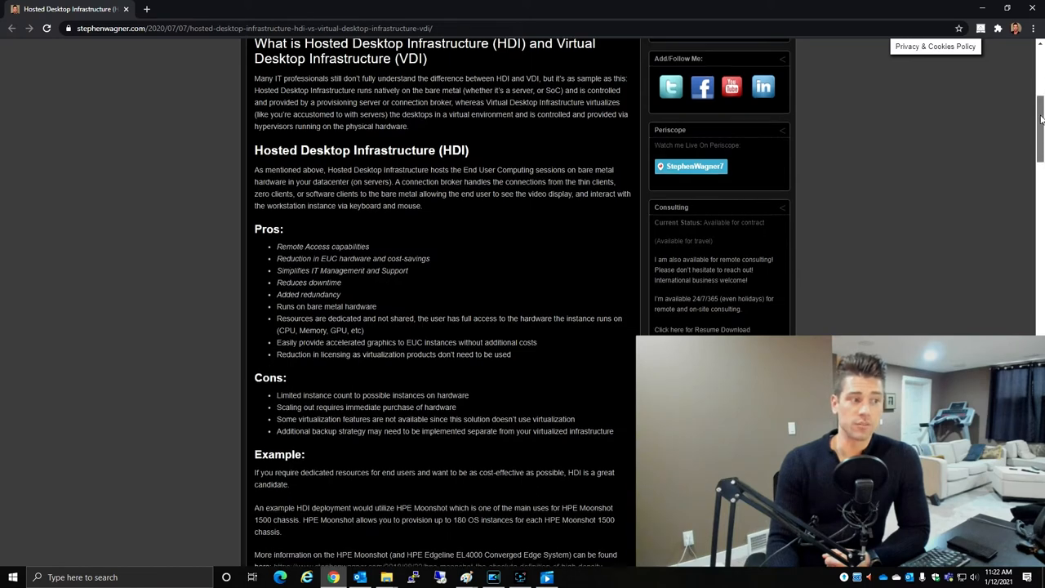
scroll(down, 3)
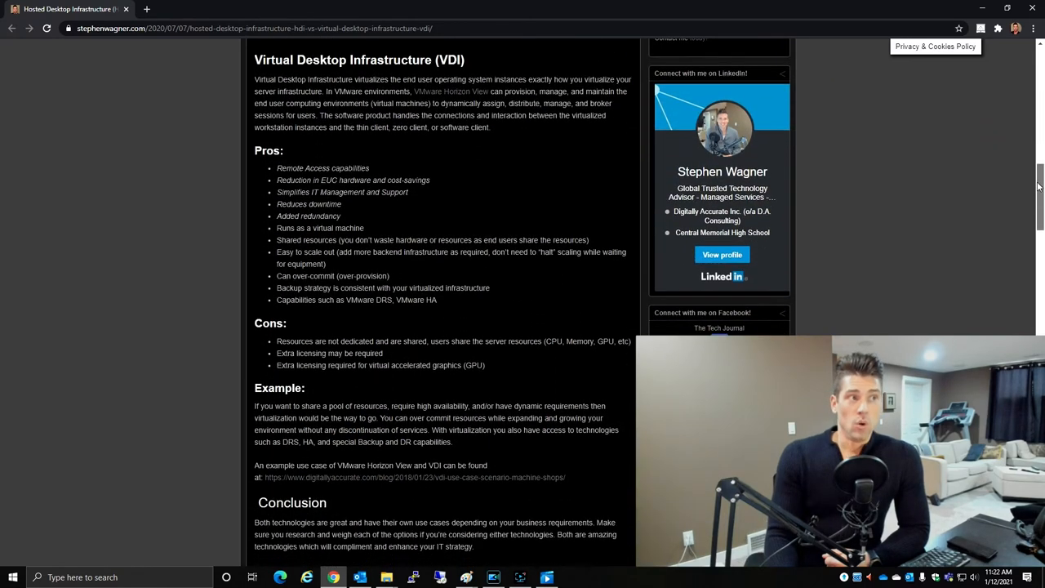